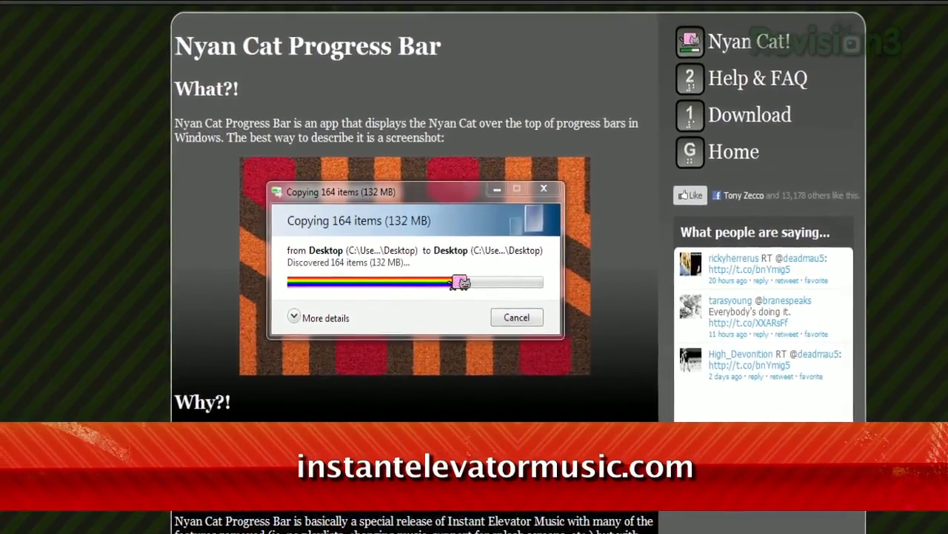
# Step: Open the Settings window from the Nyan Cat tray icon menu
pyautogui.scroll(-3)
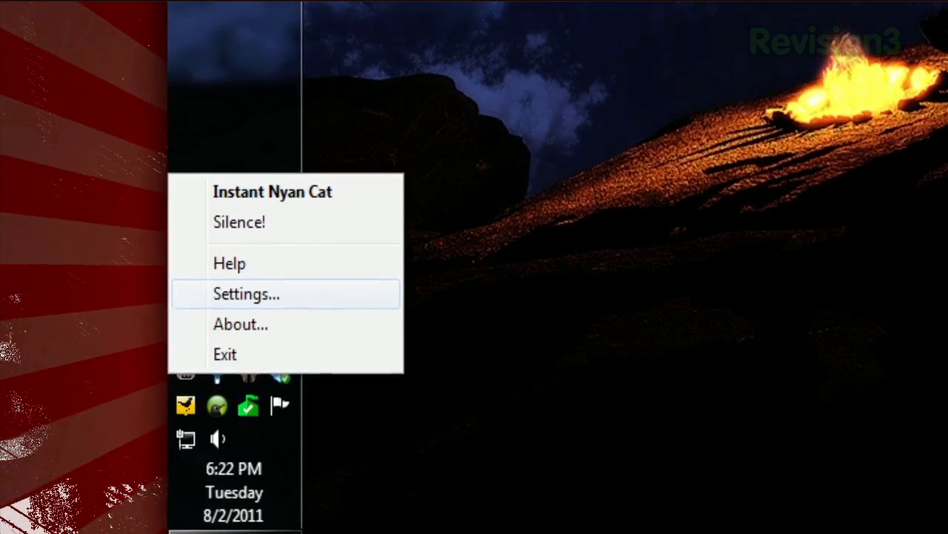
pyautogui.click(246, 293)
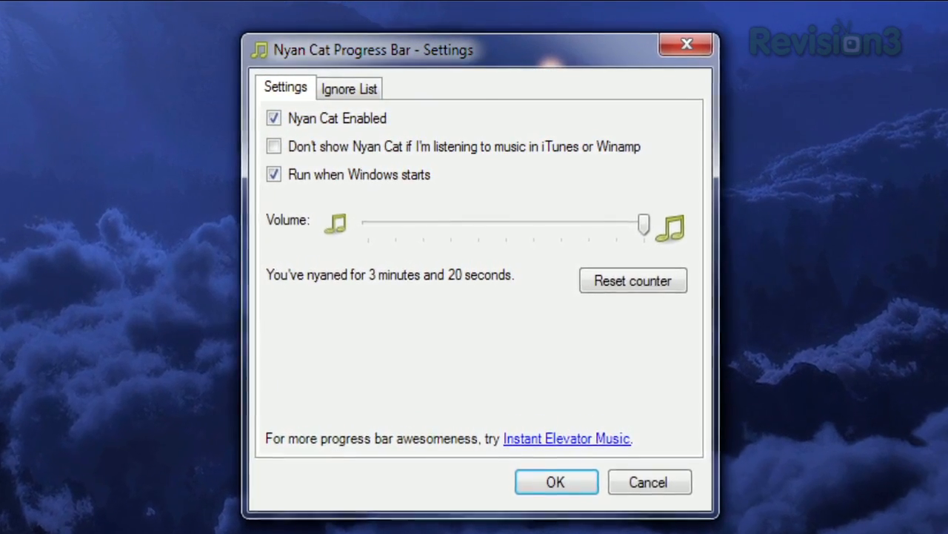
# Step: Show the Ignore List, where chrome is listed as an ignored program
pyautogui.click(348, 89)
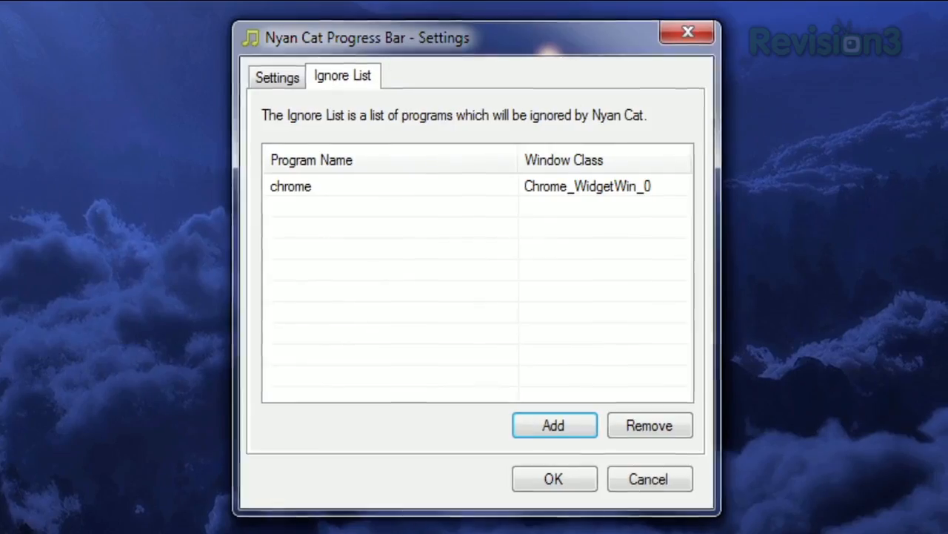